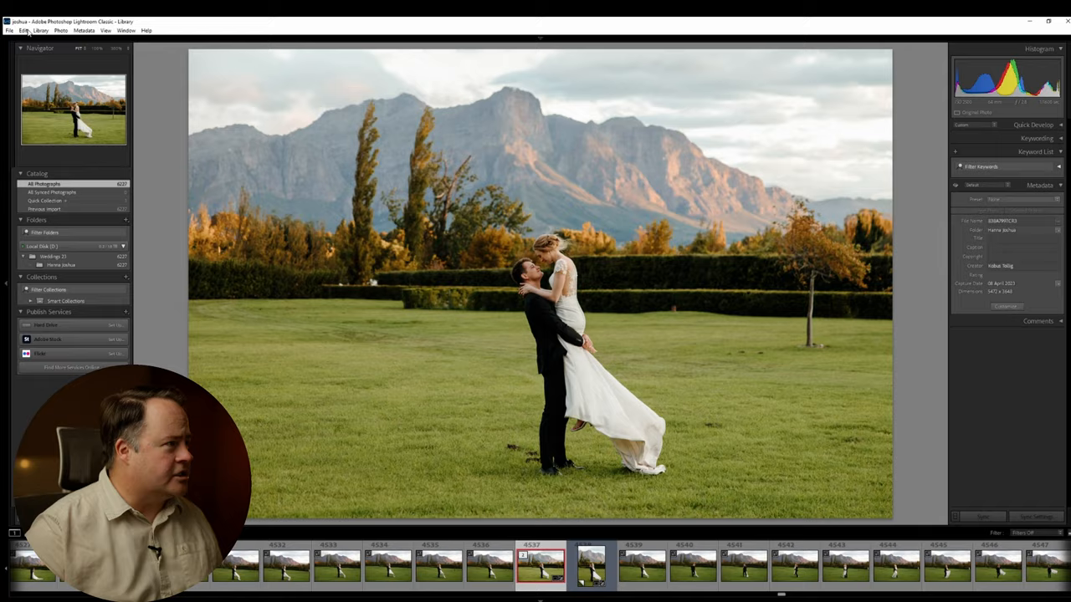
Create a new catalog named YT inside the YouTube Workflow folder.
left_click(10, 30)
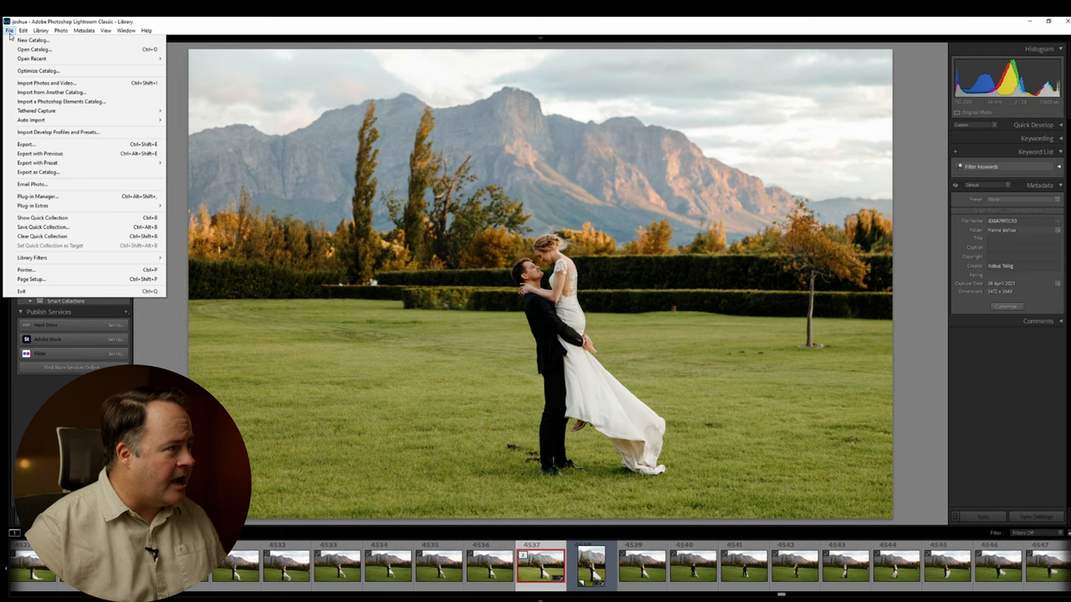
left_click(32, 40)
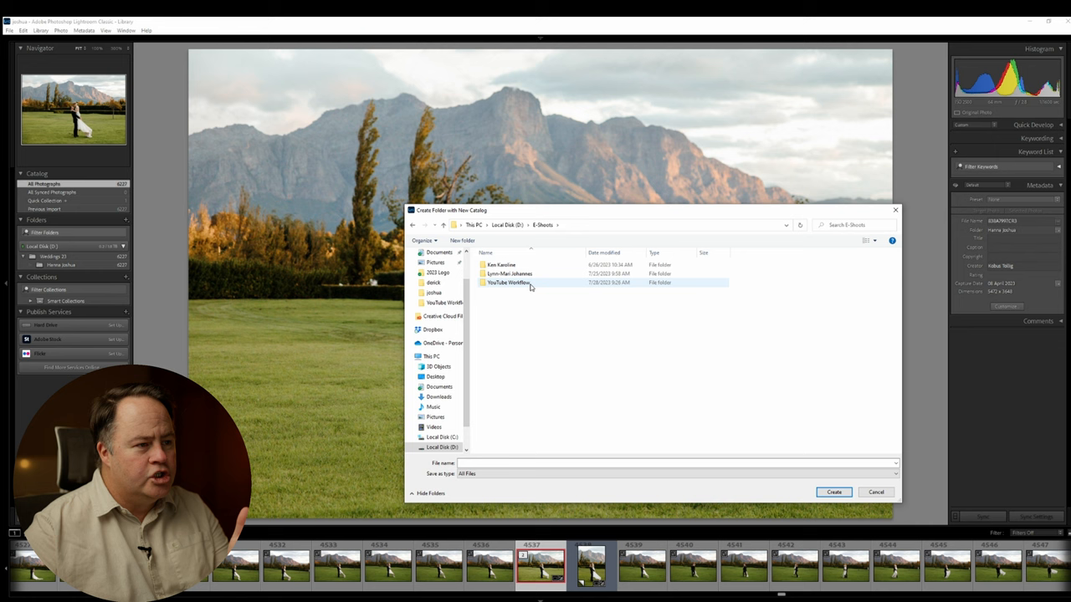
double_click(509, 283)
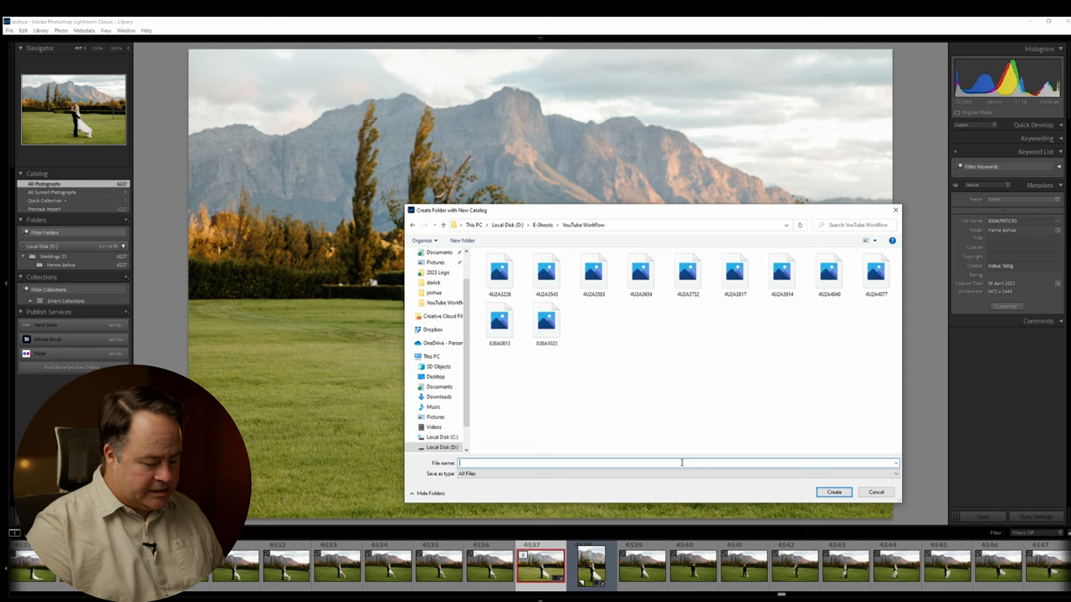
type("YT")
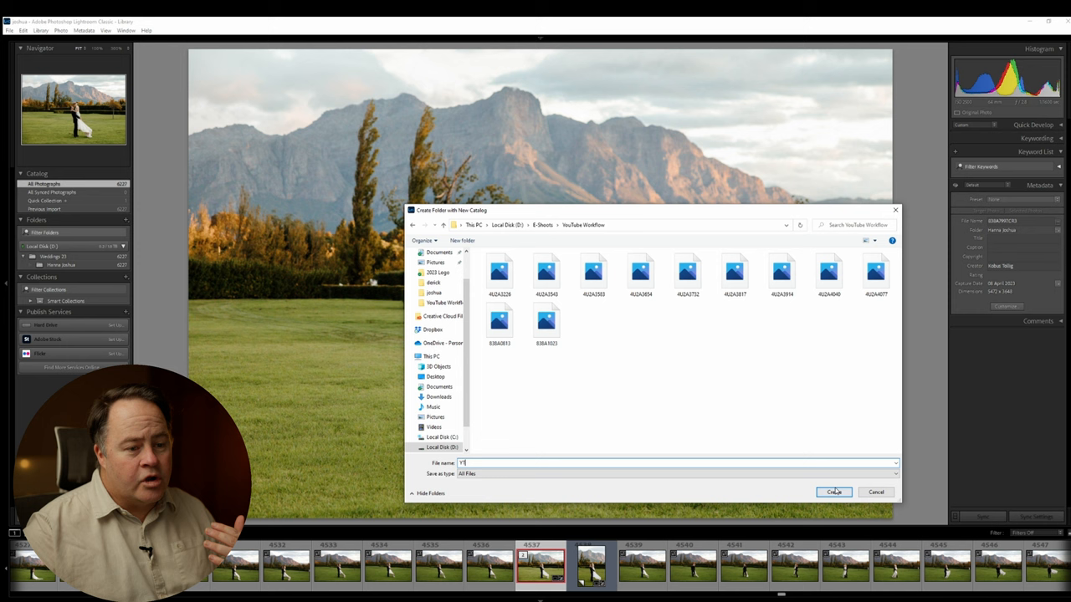
left_click(834, 492)
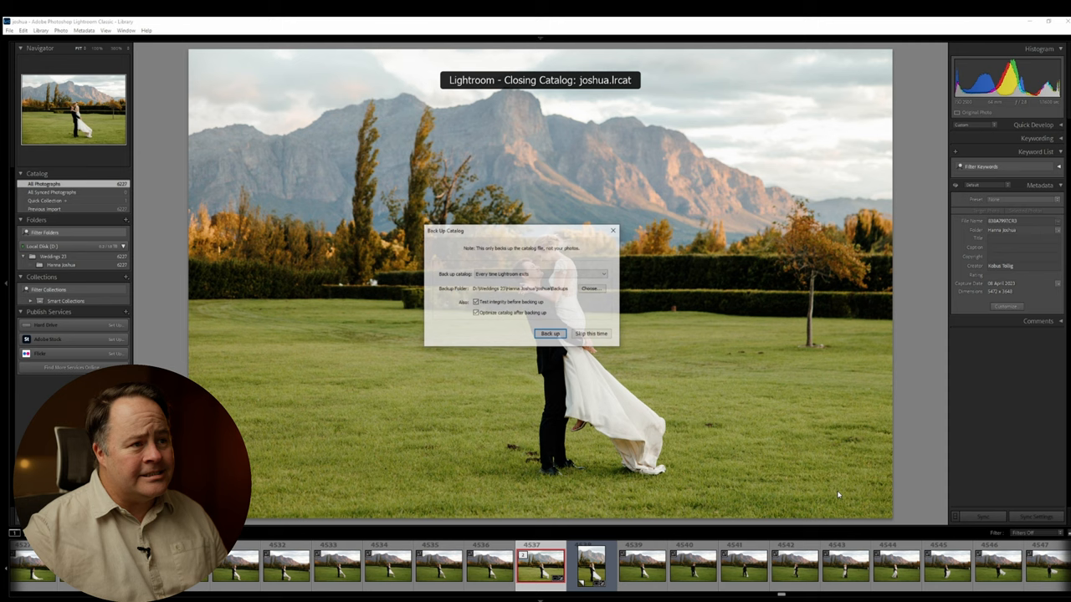
Answer the old catalog's backup prompt so the new YT catalog opens.
left_click(550, 333)
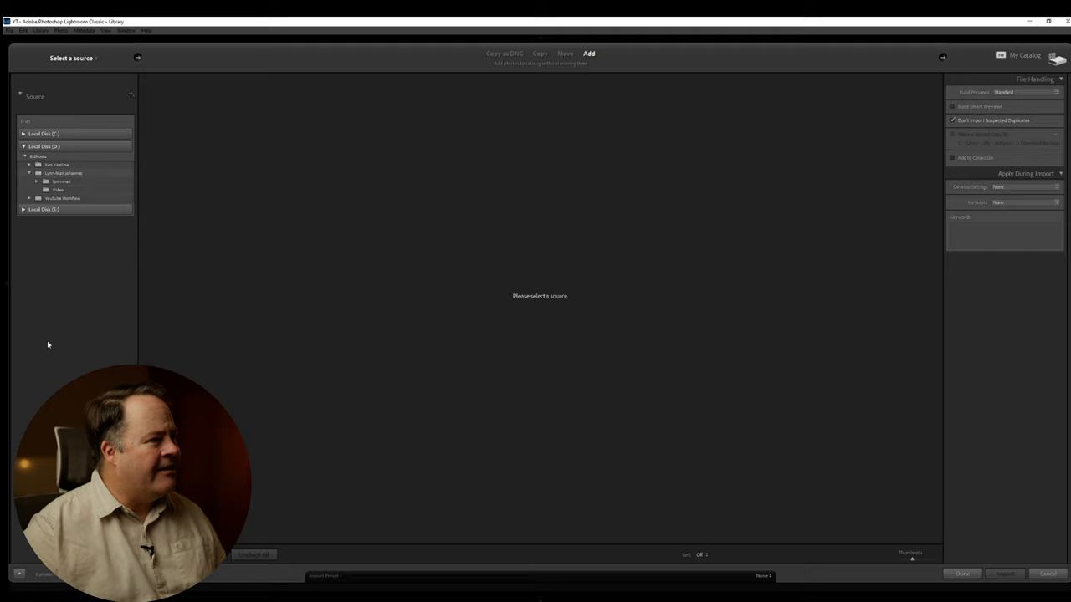
Choose the YouTube Workflow folder under E-Shoots as the import source.
left_click(58, 190)
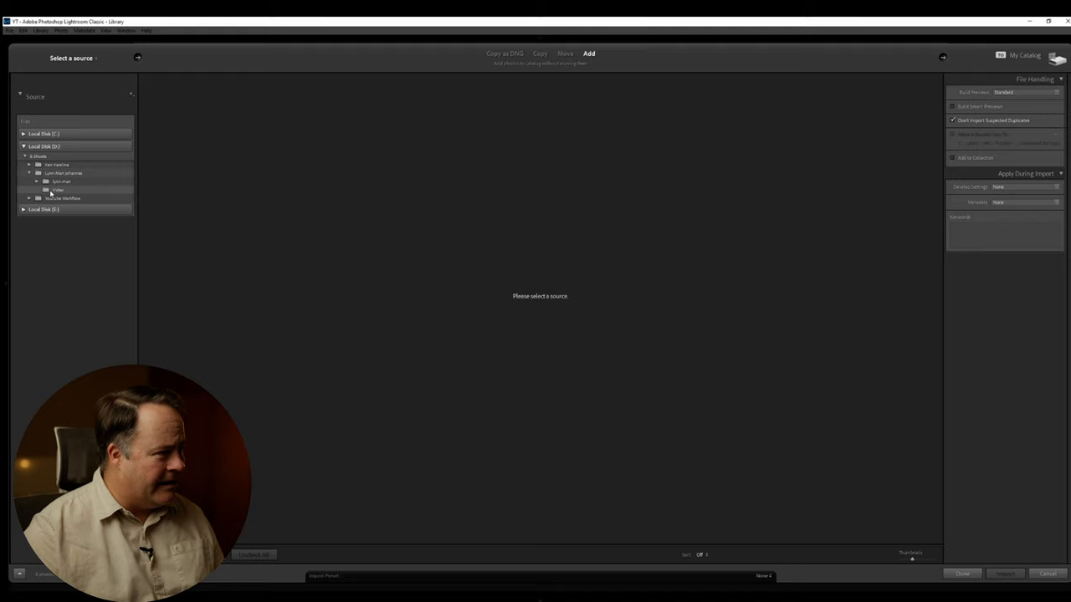
left_click(62, 198)
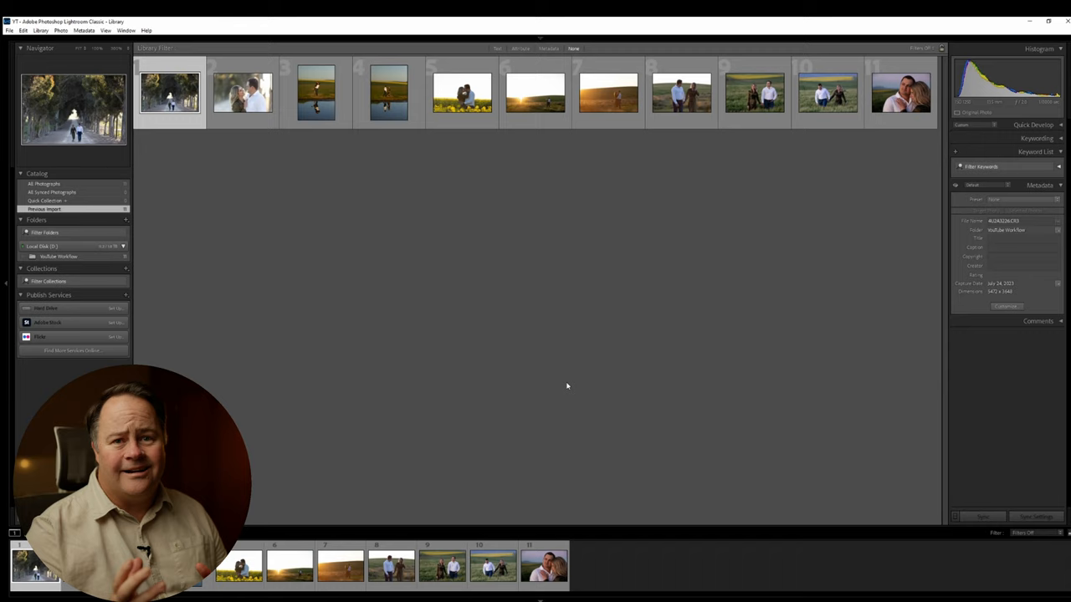
left_click(40, 31)
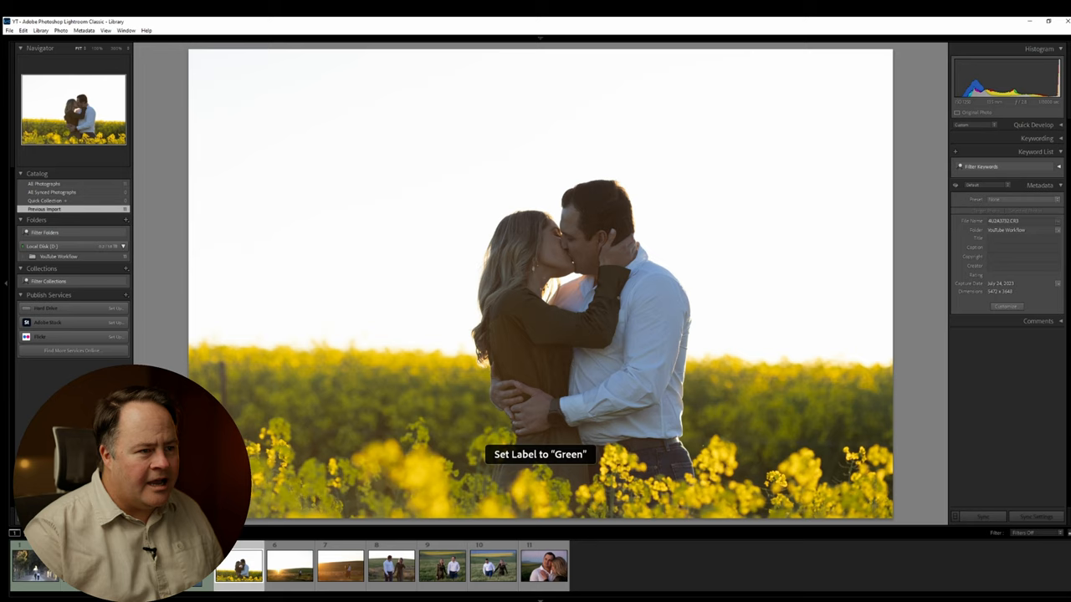
Select another engagement photo to review for a green label.
left_click(492, 565)
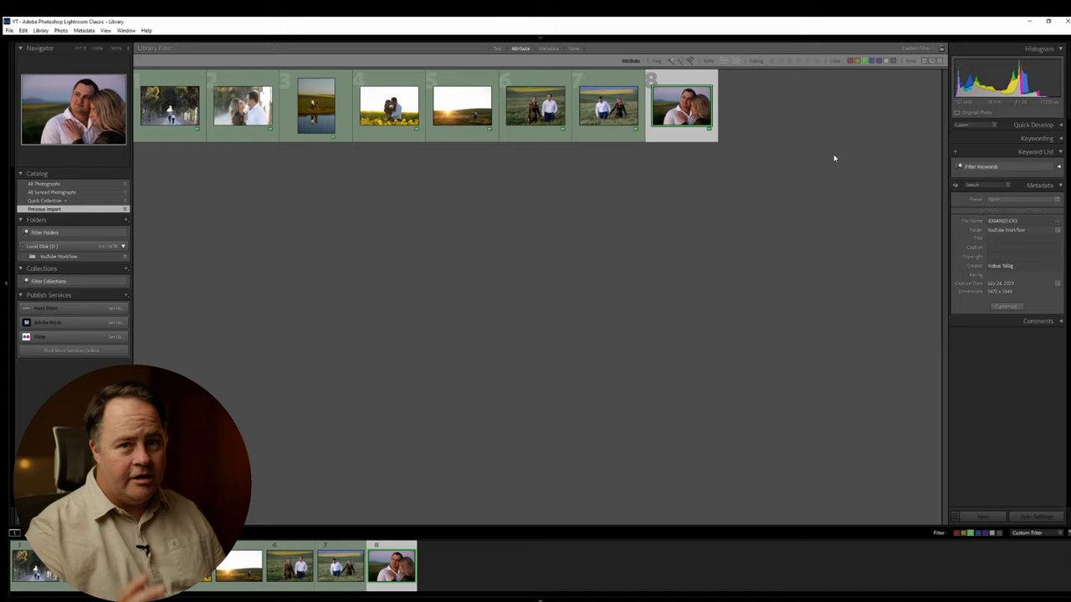
Select the filtered green-labelled photos in the library.
left_click(170, 104)
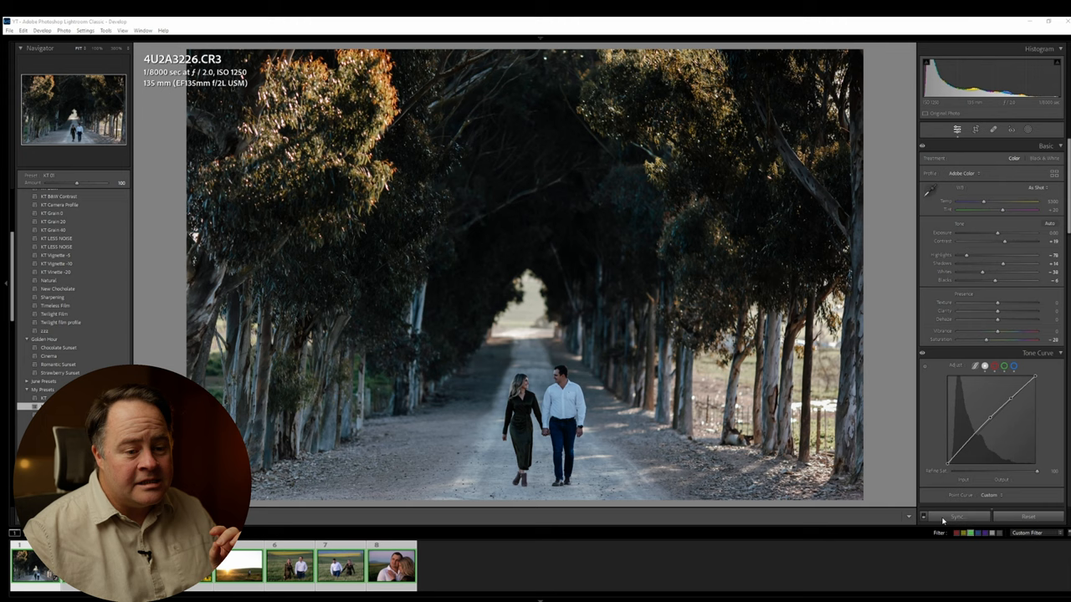
Synchronize the road photo's edits, excluding white balance, exposure, crop and masking.
left_click(957, 517)
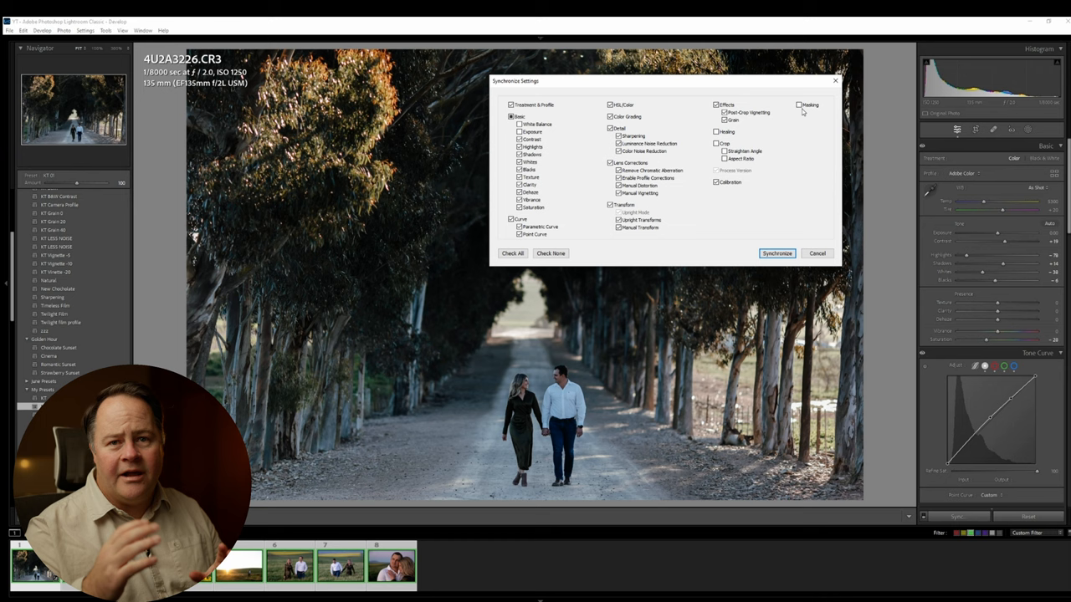
left_click(777, 253)
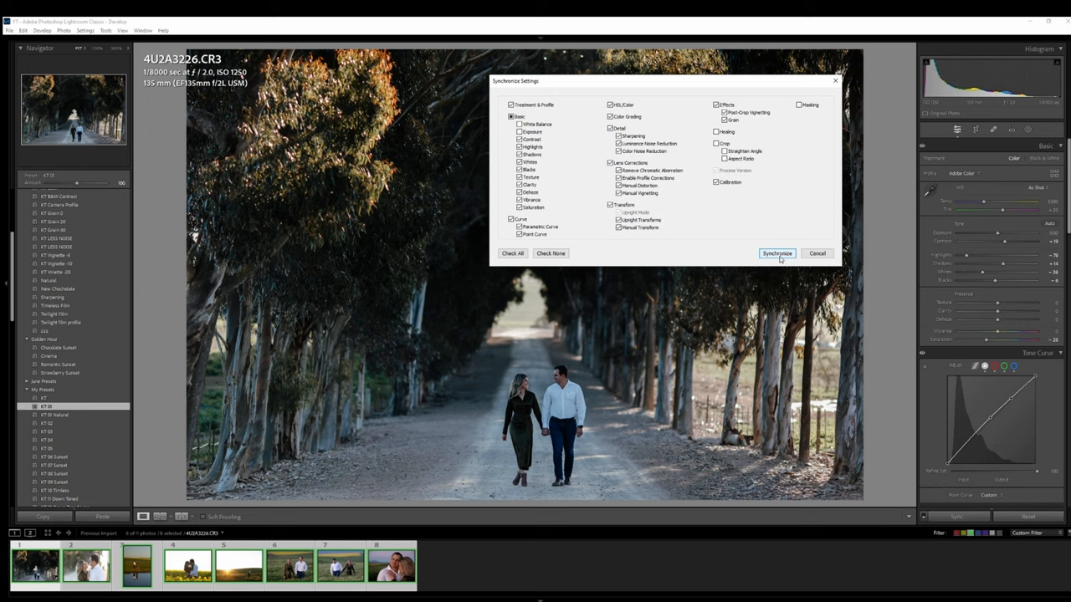
left_click(776, 254)
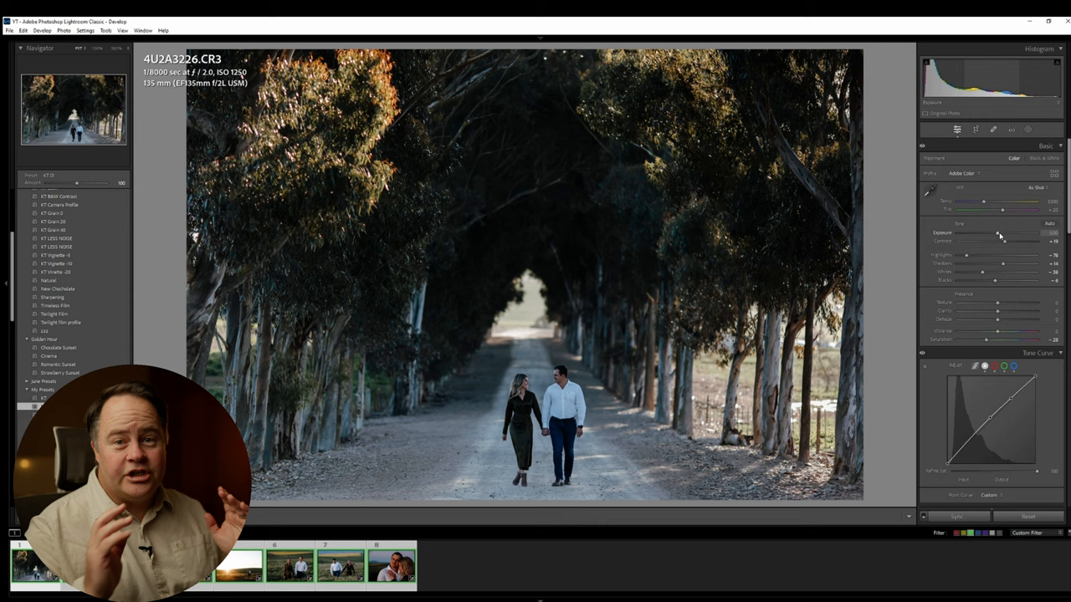
Raise exposure and Temp, apply the KT Vignette -20 preset, and boost Contrast.
left_click_drag(983, 233, 1004, 232)
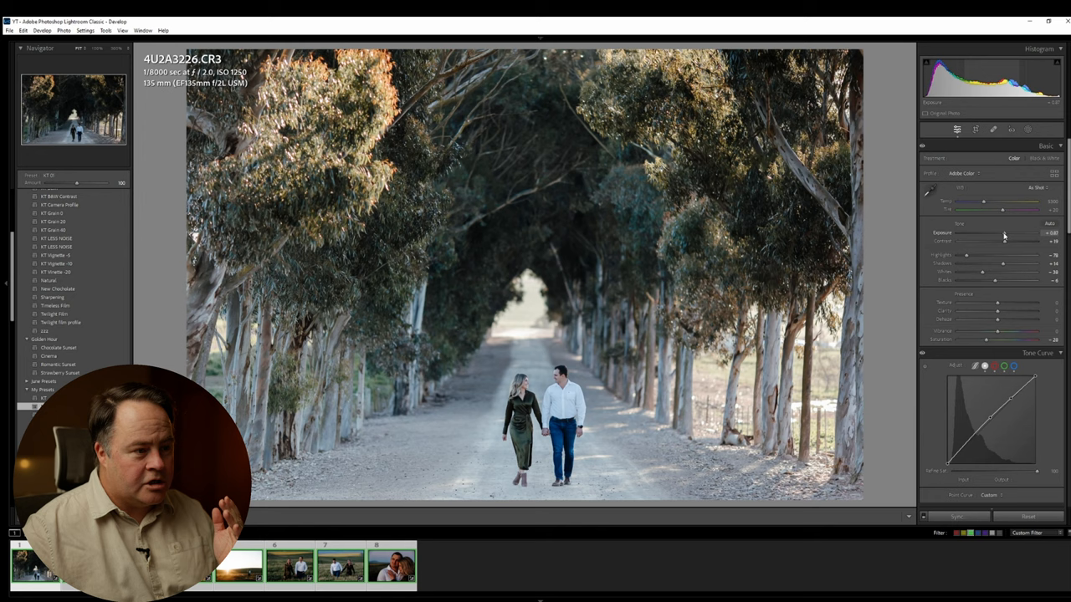
left_click(976, 130)
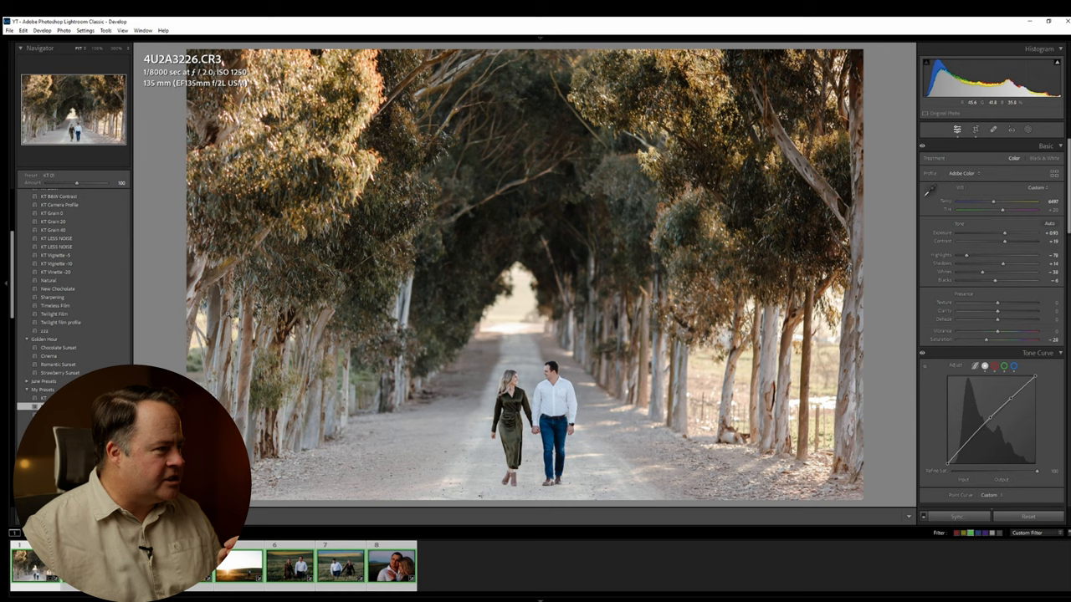
left_click(57, 272)
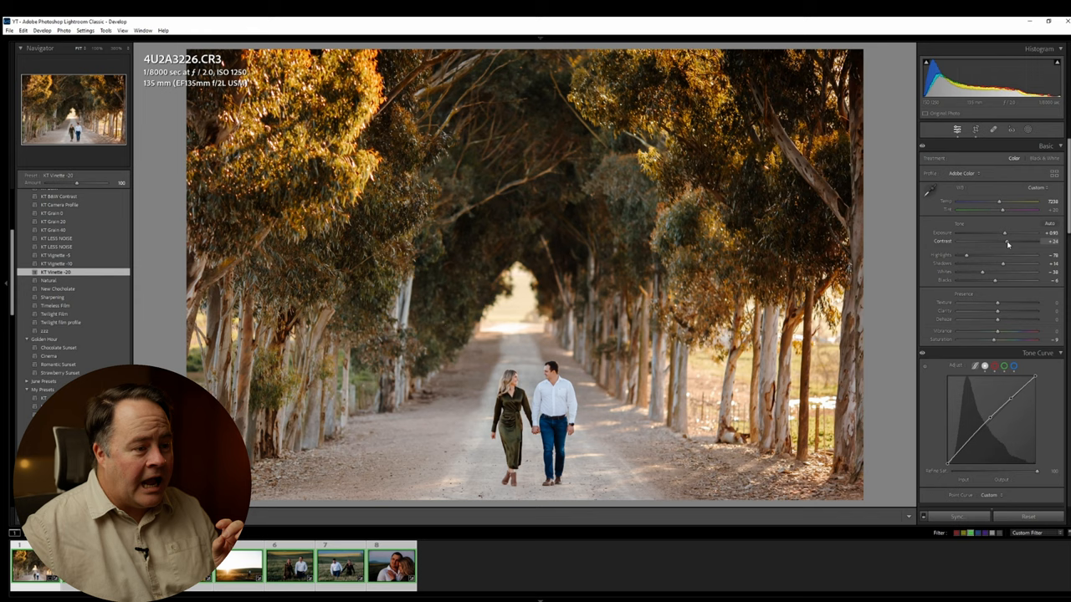
left_click_drag(1003, 242, 1012, 242)
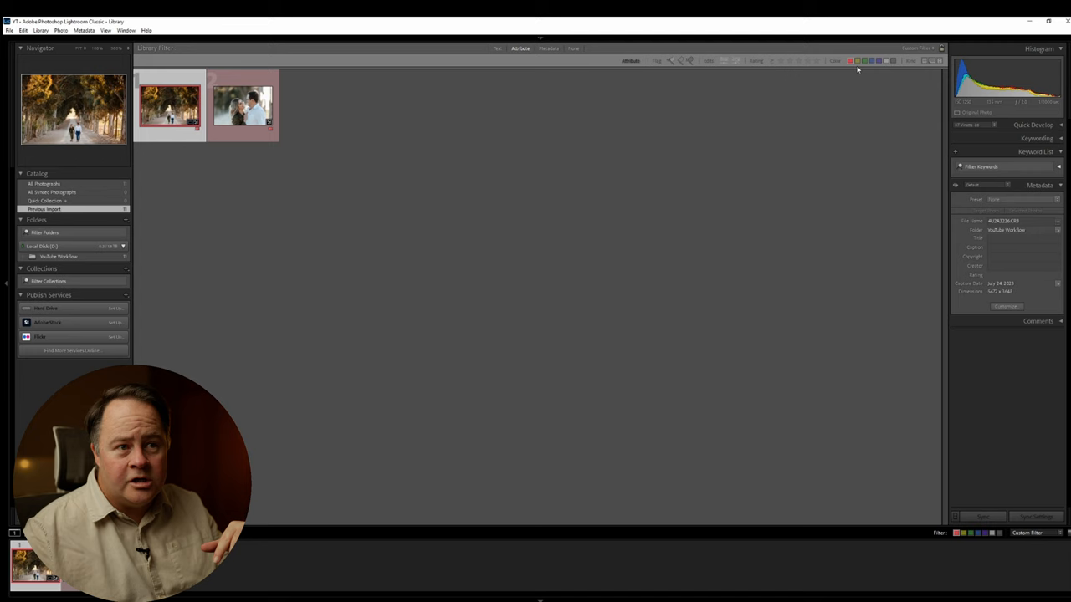
Select both red-labelled photos in the filtered grid.
left_click(242, 105)
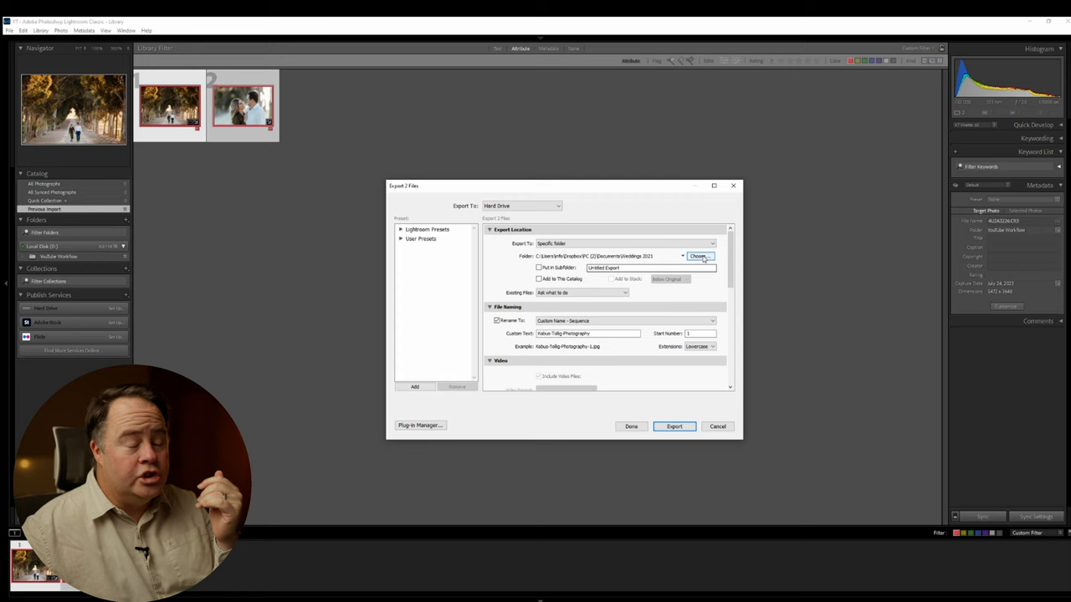
Set the export destination folder to D:\YT.
left_click(701, 256)
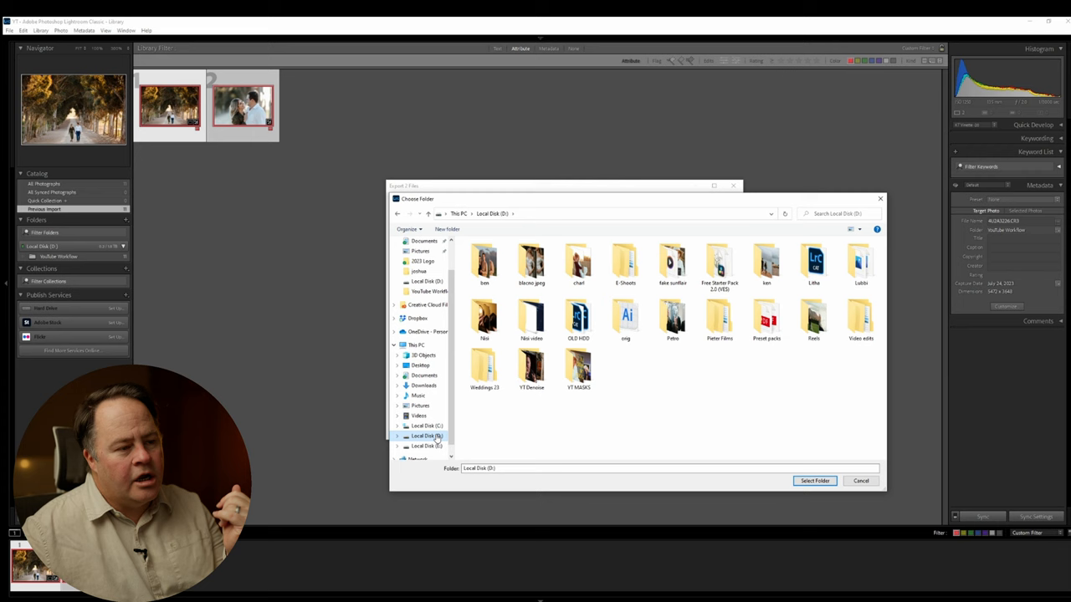
left_click(447, 229)
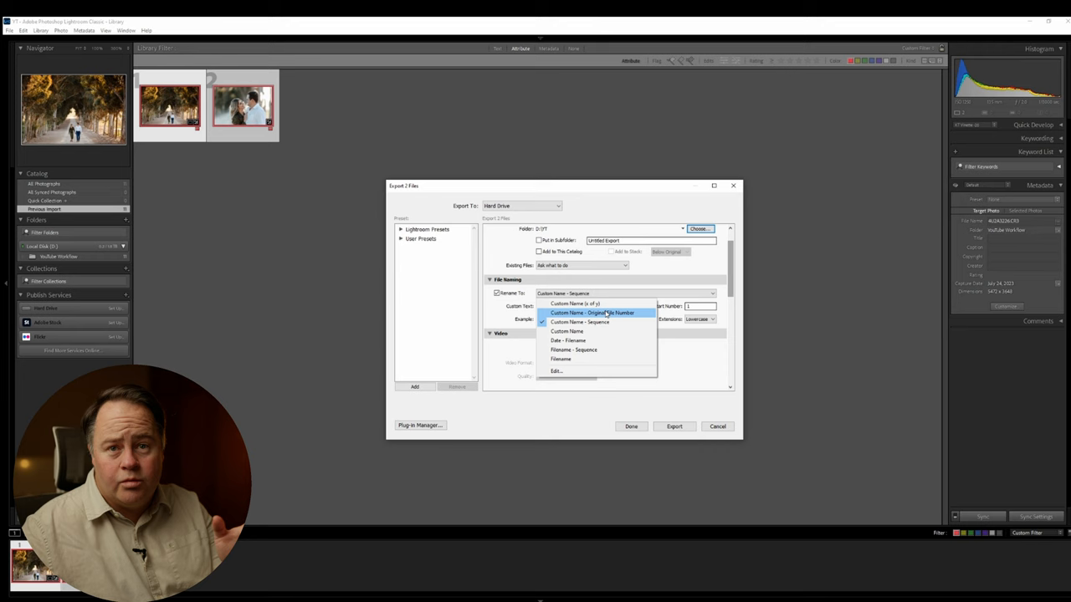
left_click(580, 321)
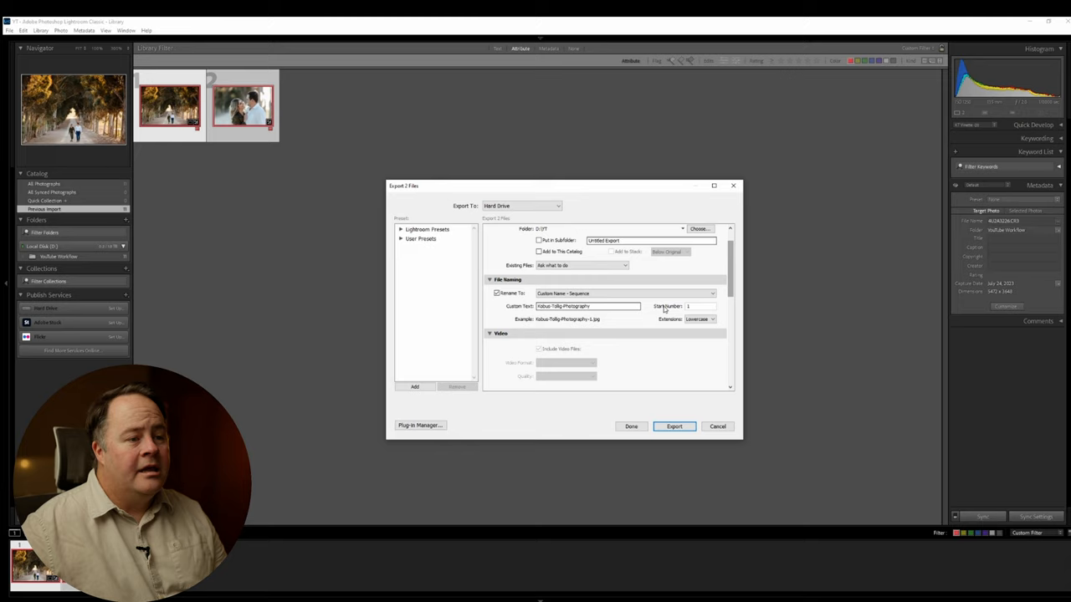
scroll("down", 3)
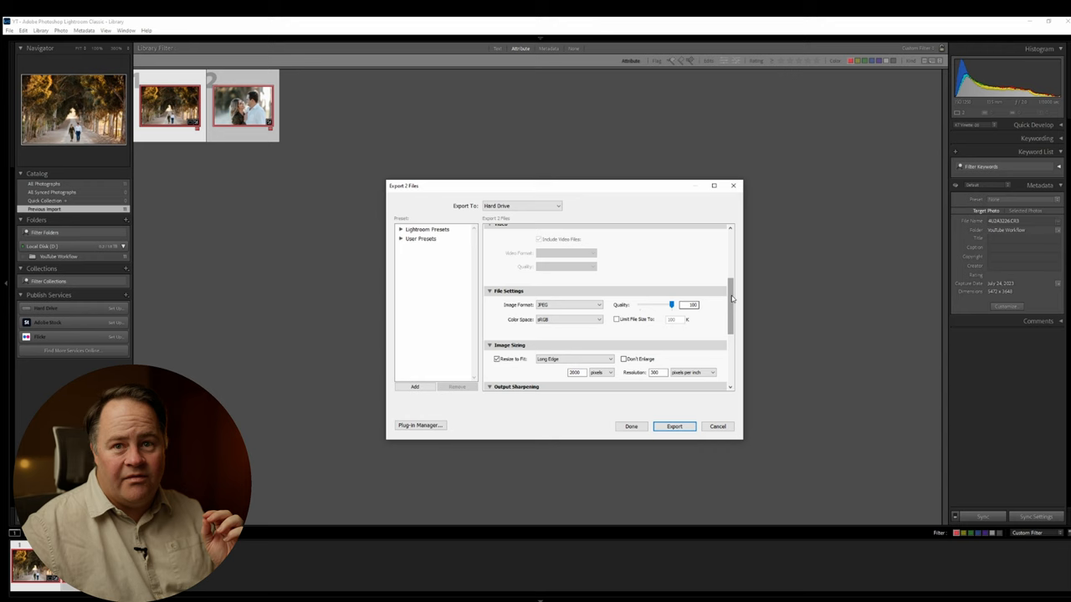
Export at original size by turning off Resize to Fit in Image Sizing.
scroll("down", 3)
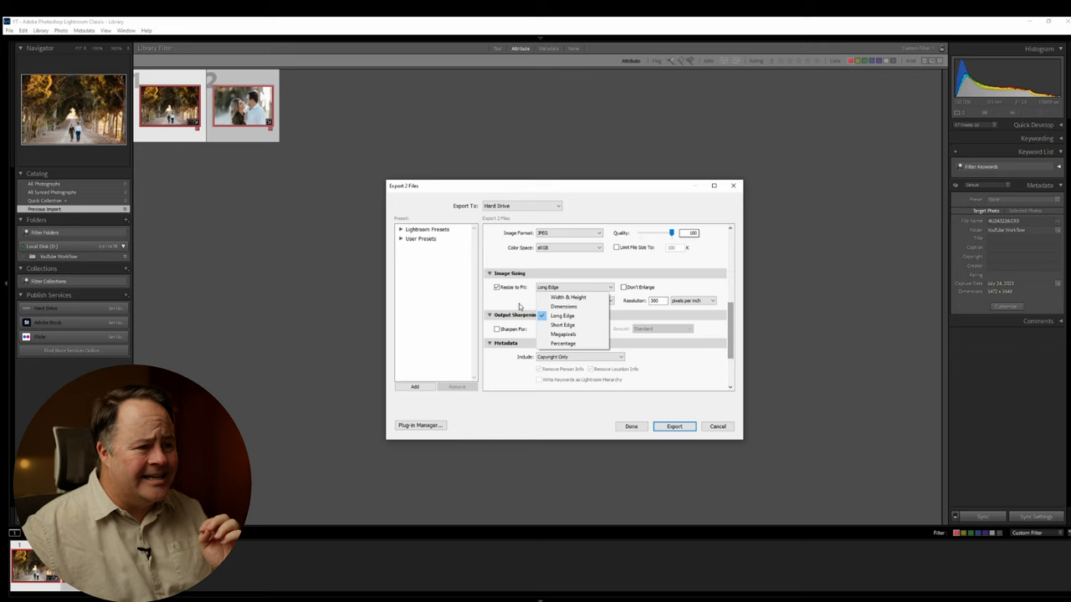
left_click(562, 315)
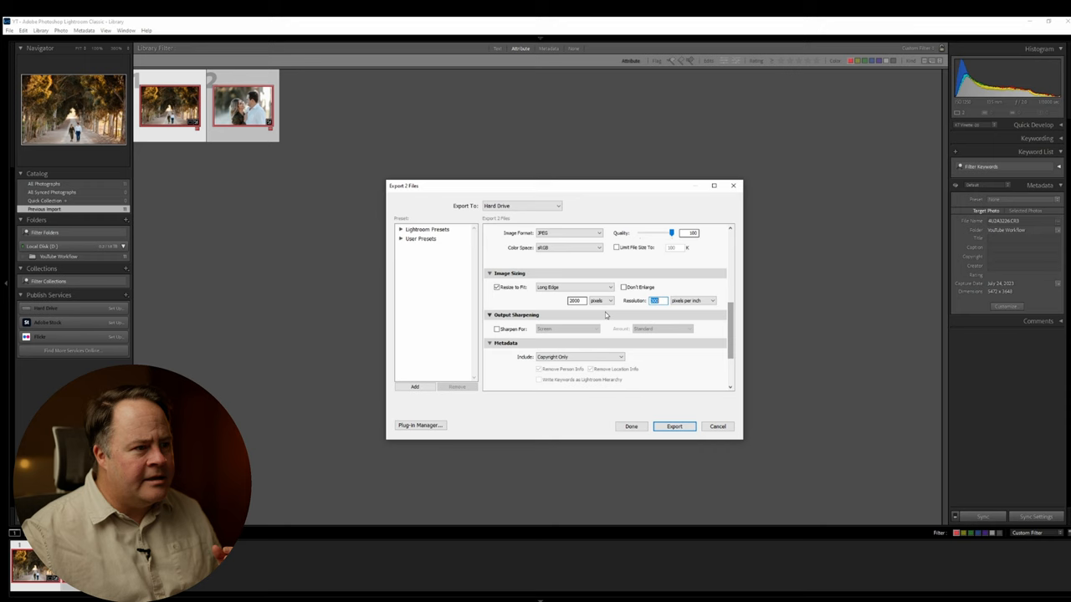
left_click(497, 287)
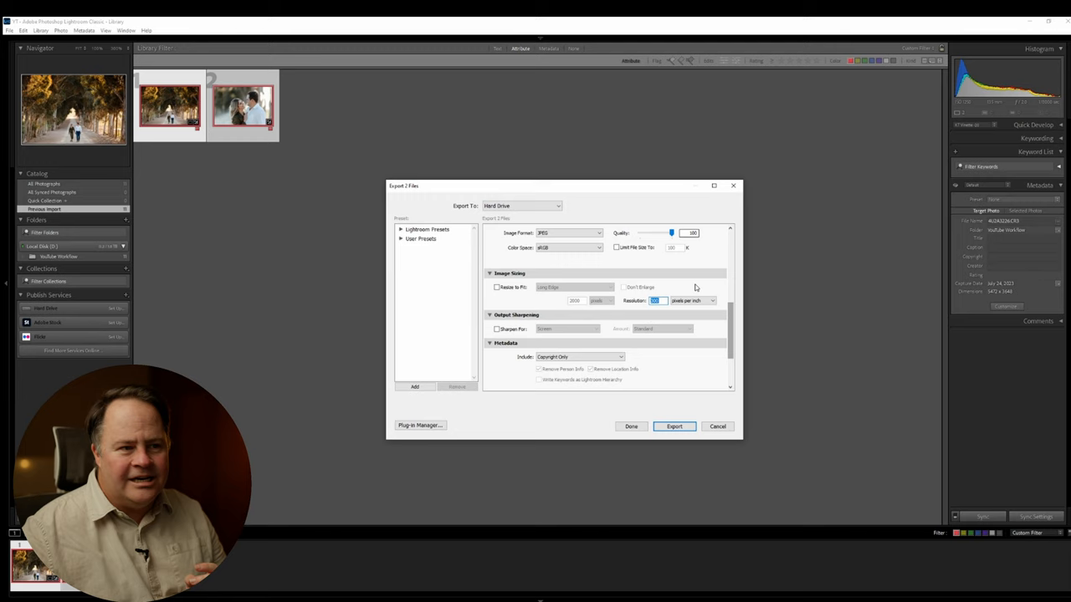
left_click(675, 426)
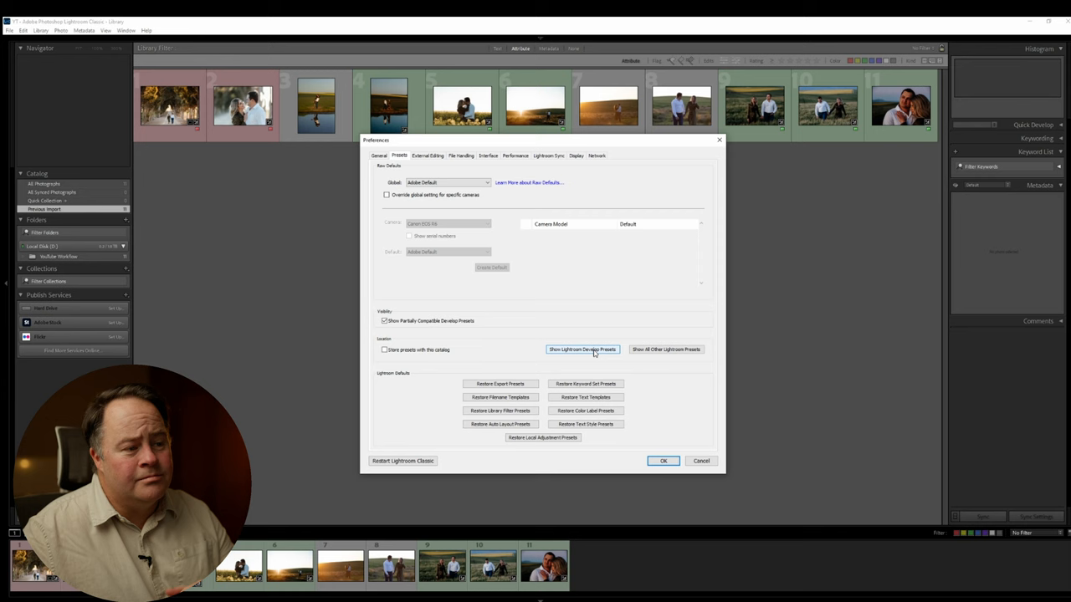
Reveal Lightroom's develop presets folder (Camera Raw Settings and Profiles) in File Explorer.
left_click(582, 350)
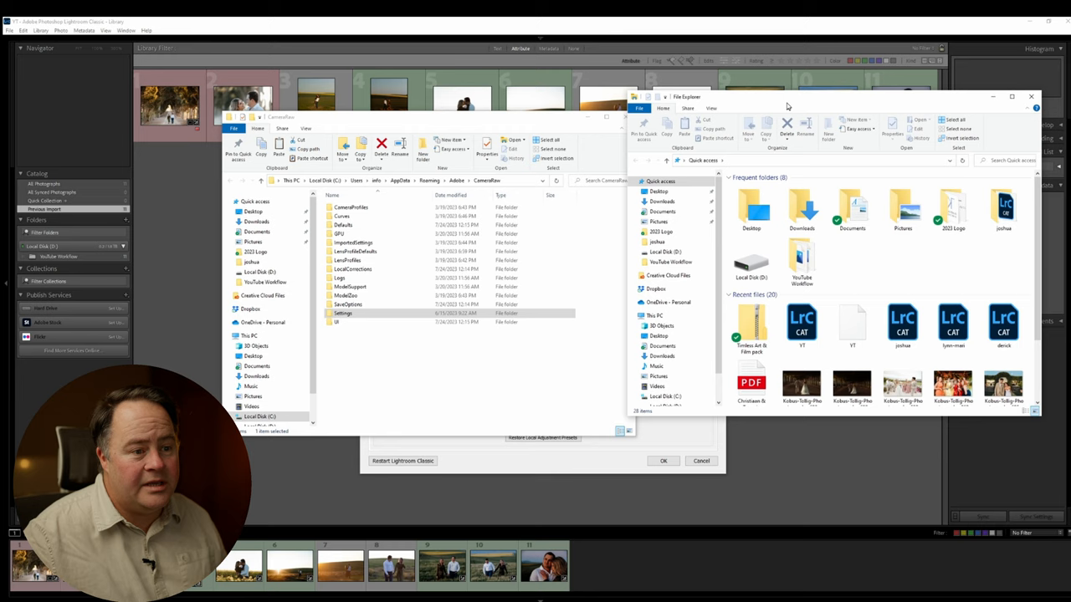